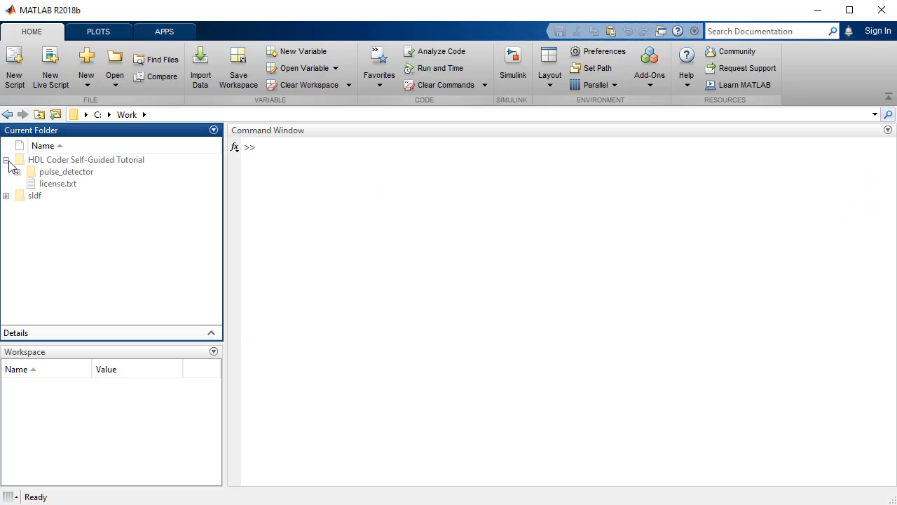
# Browse into pulse_detector > work and open pulse_detector_reference.mlx in the Live Editor.
pyautogui.doubleClick(66, 171)
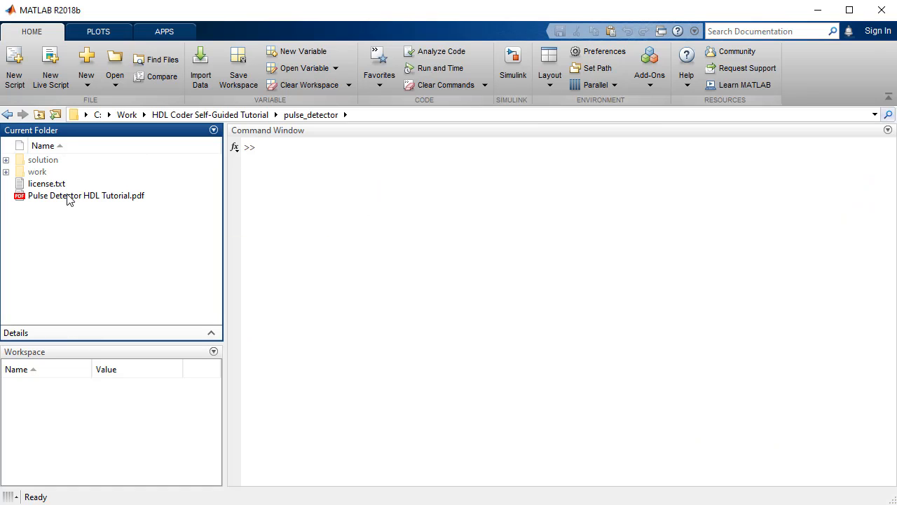
pyautogui.doubleClick(86, 196)
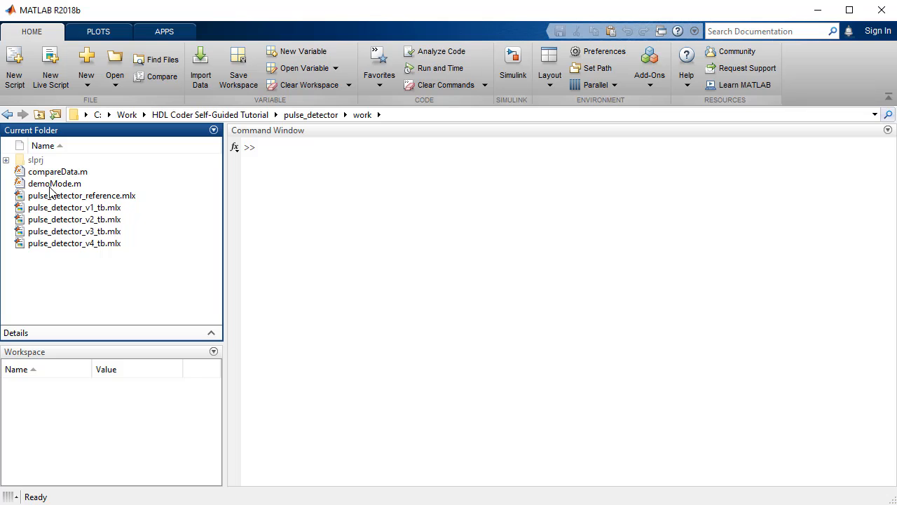
pyautogui.click(82, 195)
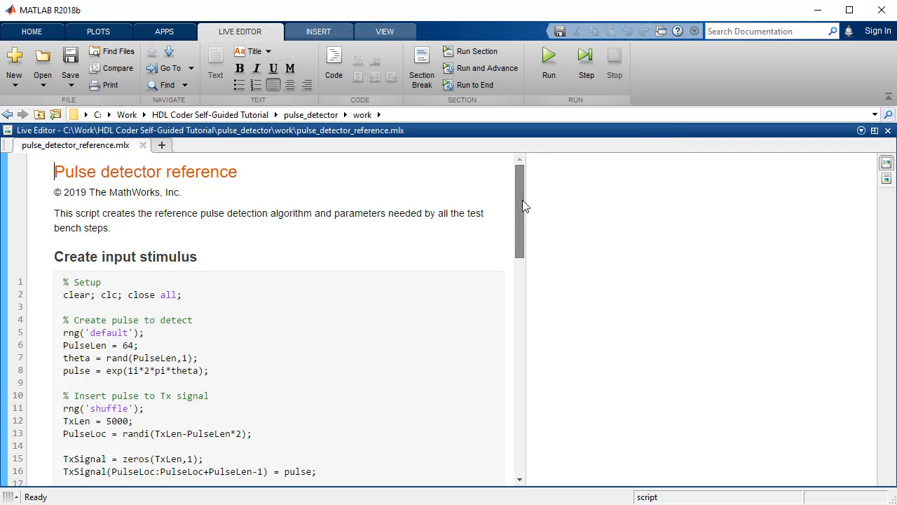
pyautogui.scroll(-3)
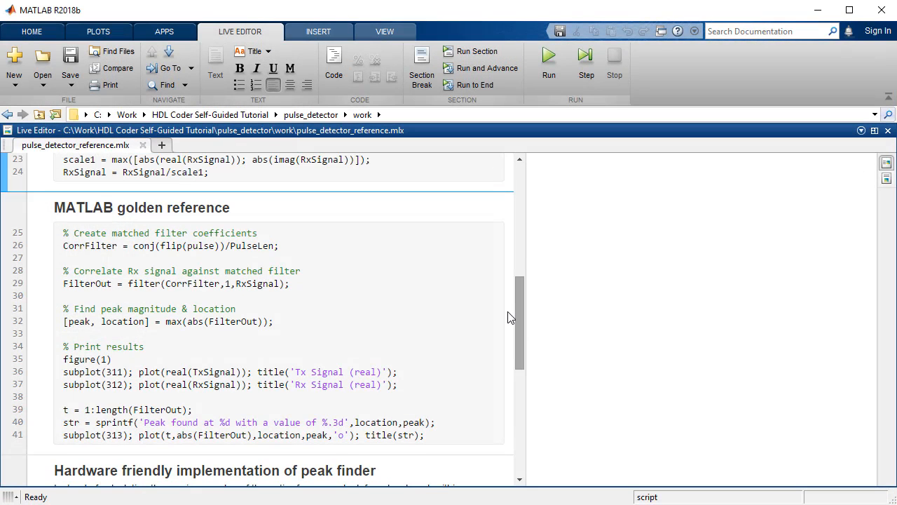
pyautogui.click(293, 246)
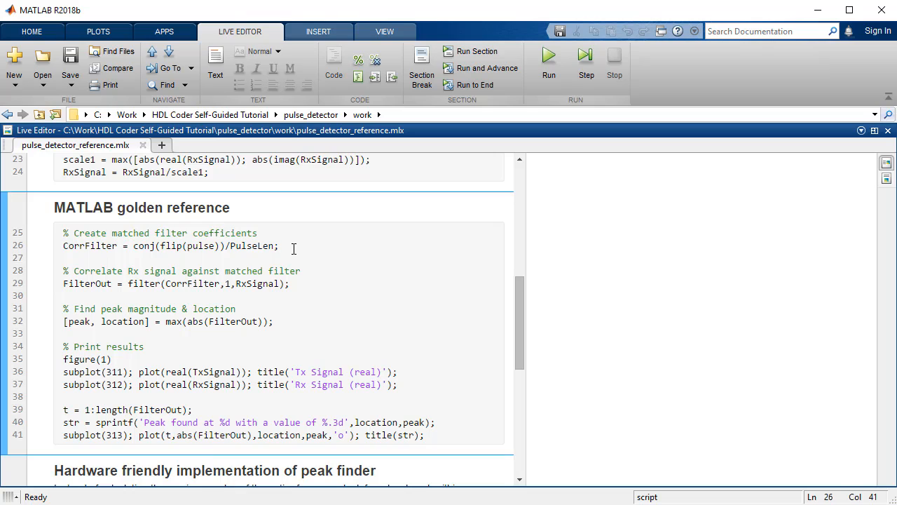
pyautogui.moveTo(298, 322)
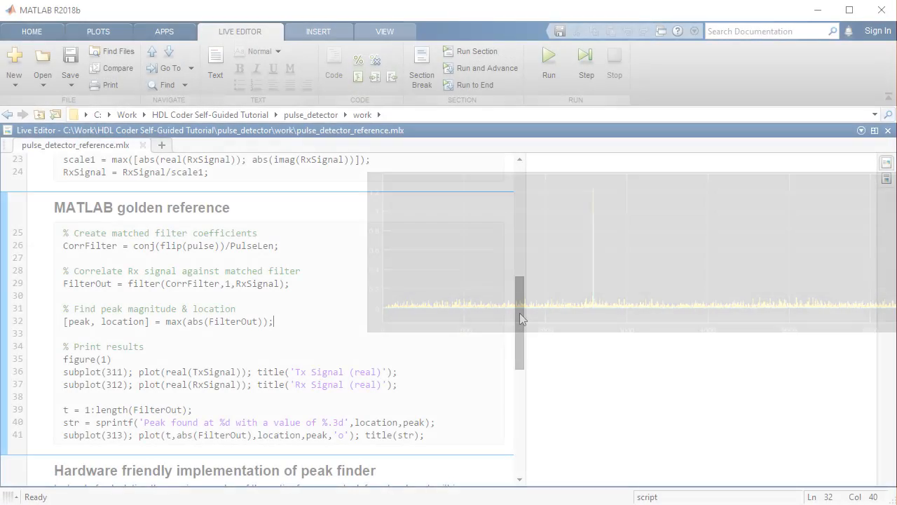
pyautogui.scroll(-3)
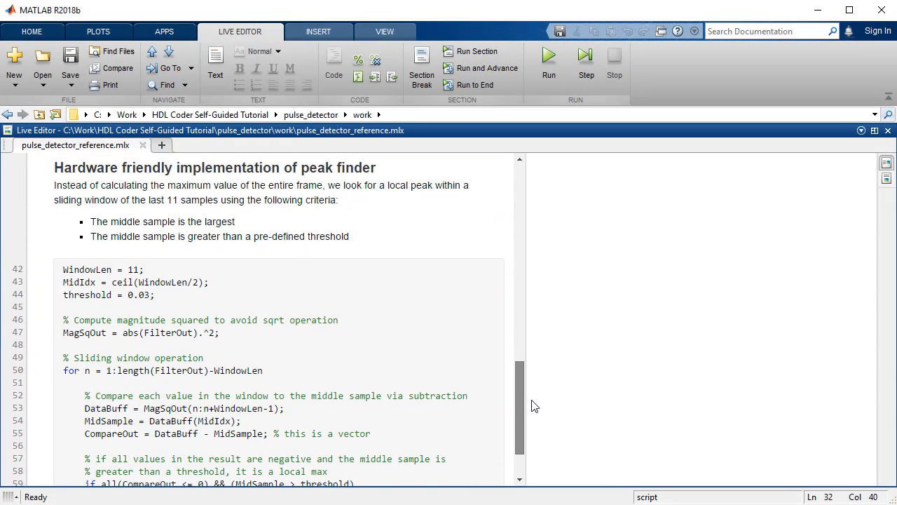
pyautogui.scroll(-3)
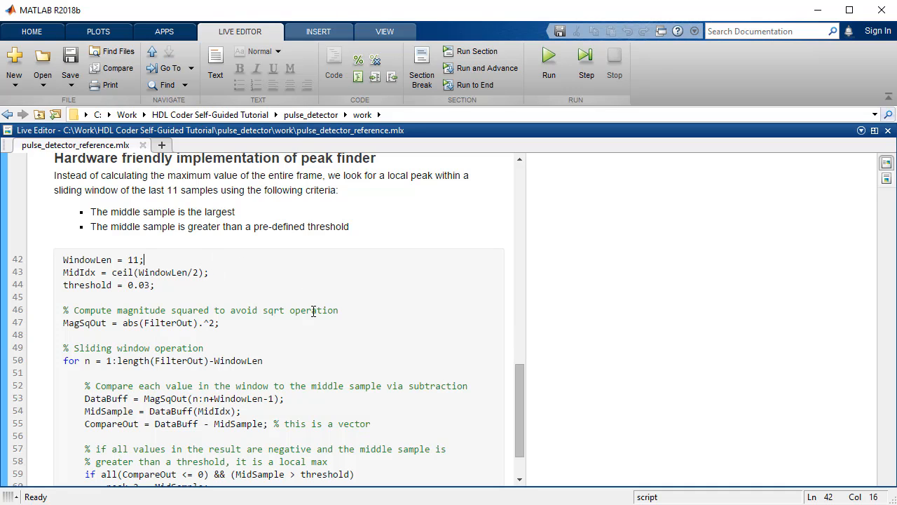
pyautogui.moveTo(354, 322)
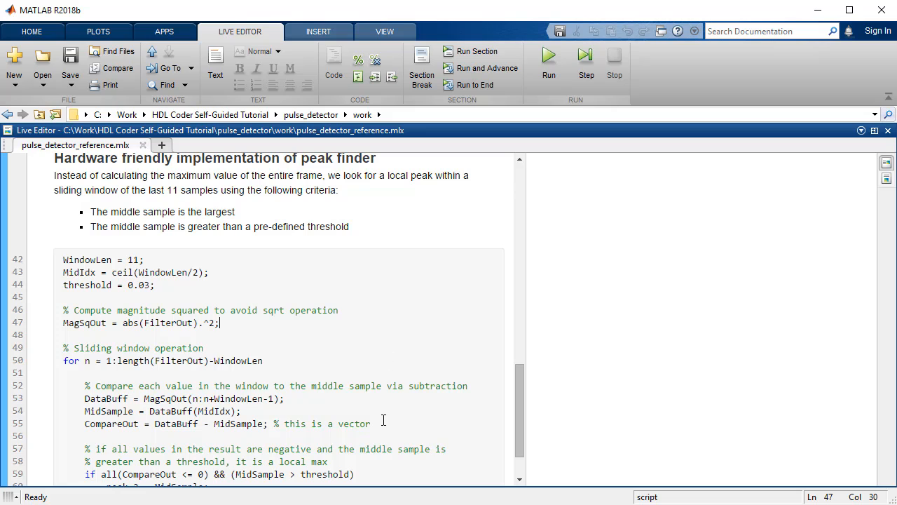
pyautogui.click(457, 385)
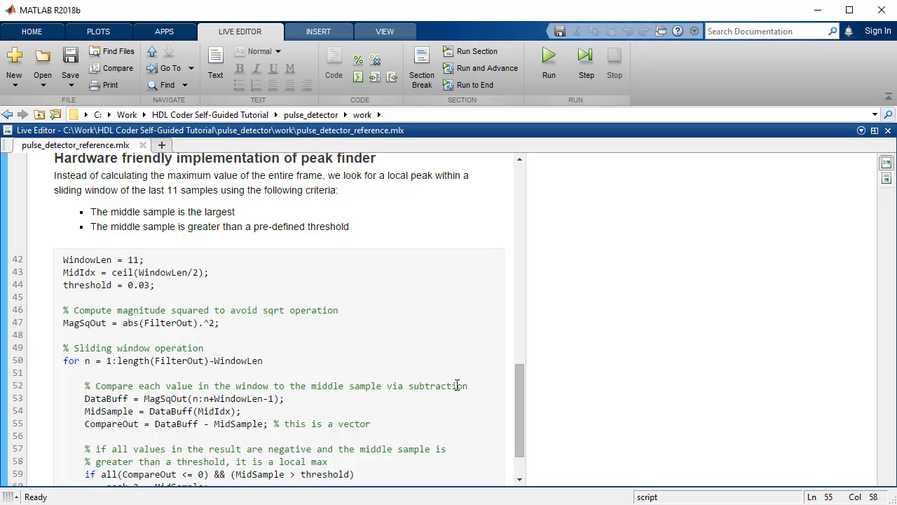
pyautogui.scroll(-3)
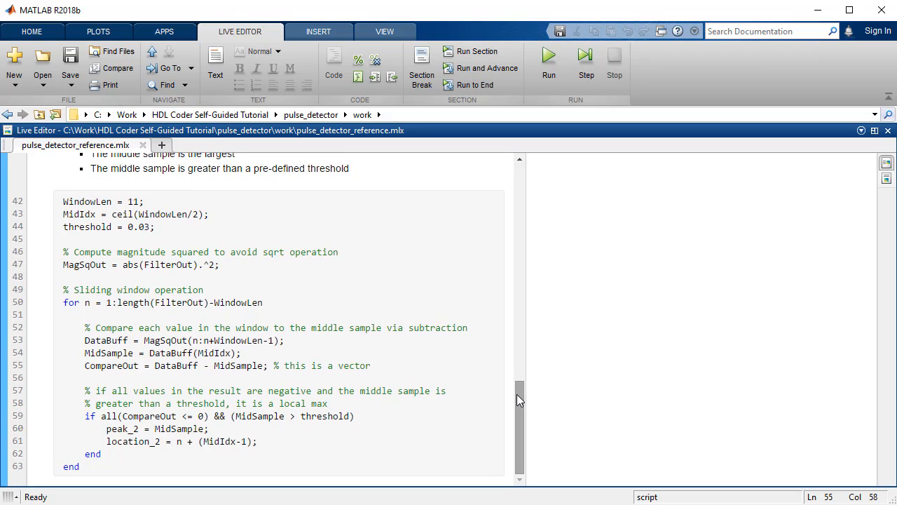
pyautogui.click(372, 365)
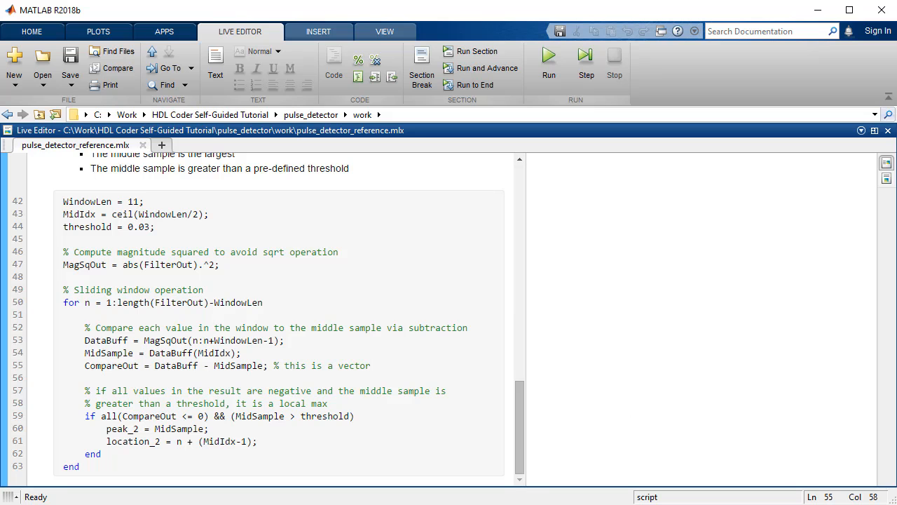
pyautogui.click(371, 365)
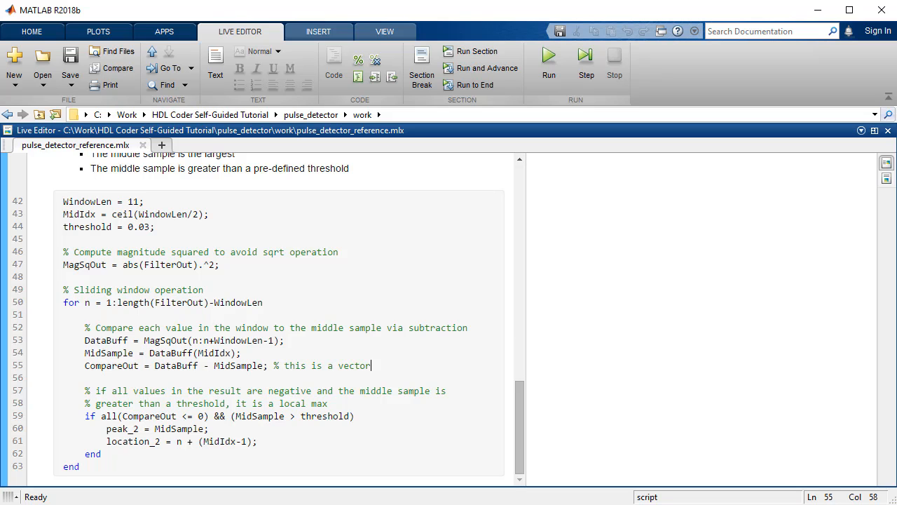